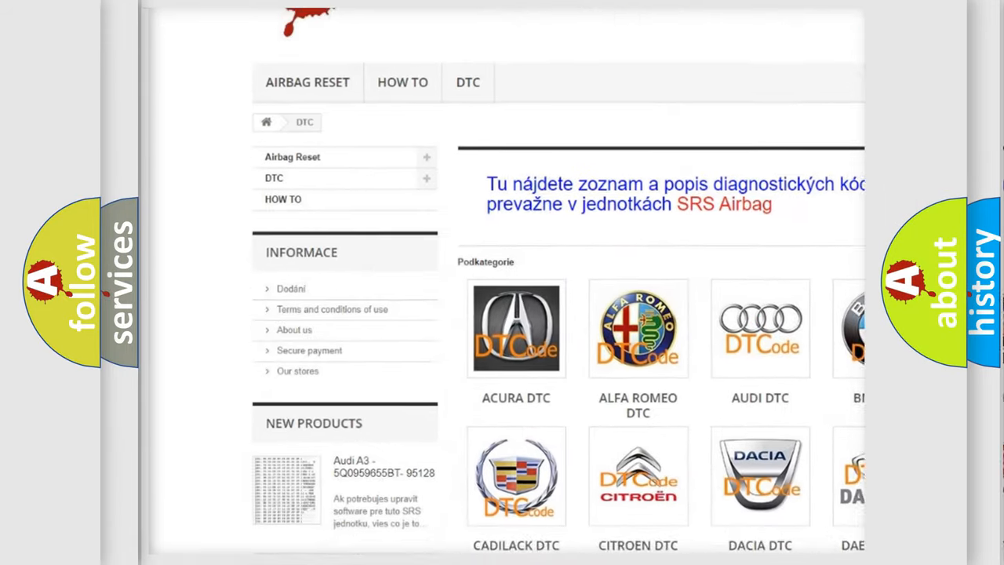
{"action": "scroll", "scroll_direction": "down", "scroll_amount": 3}
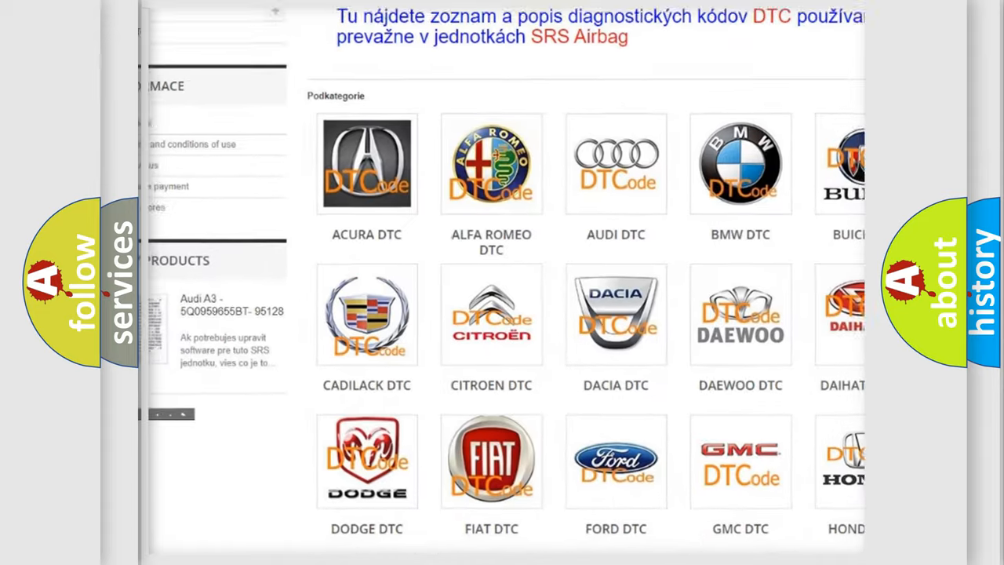
{"action": "scroll", "scroll_direction": "down", "scroll_amount": 3}
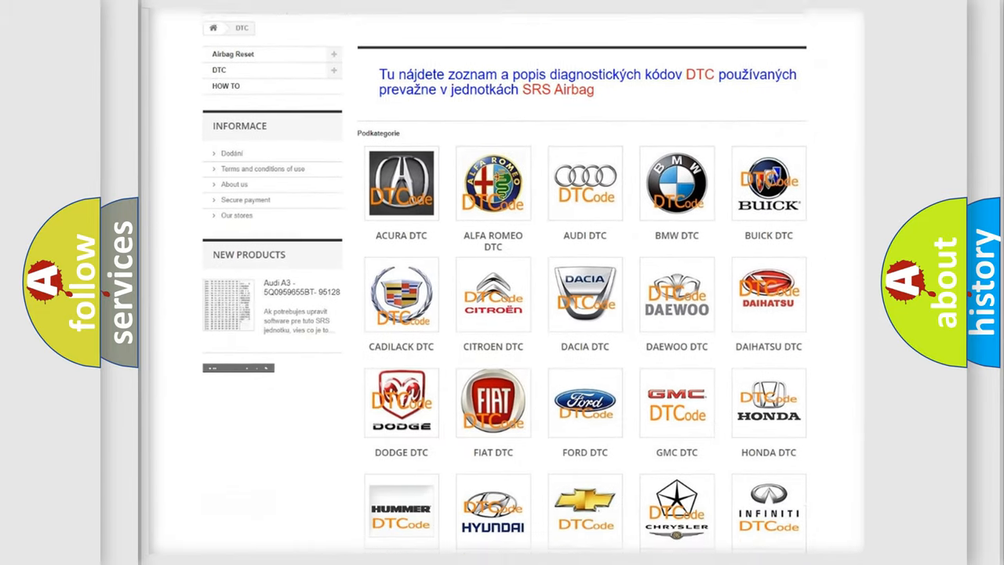
{"action": "scroll", "scroll_direction": "down", "scroll_amount": 3}
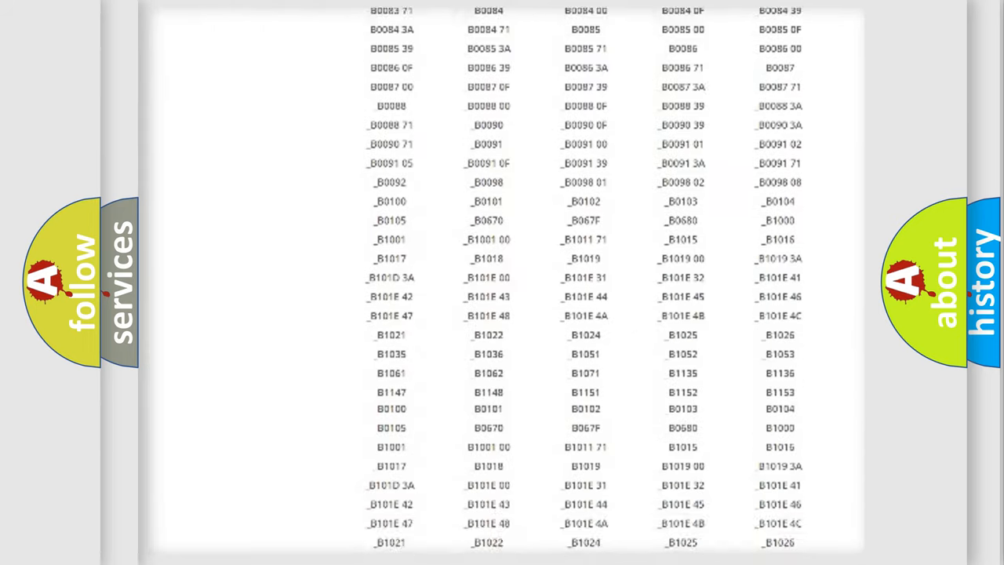
{"action": "scroll", "scroll_direction": "up", "scroll_amount": 3}
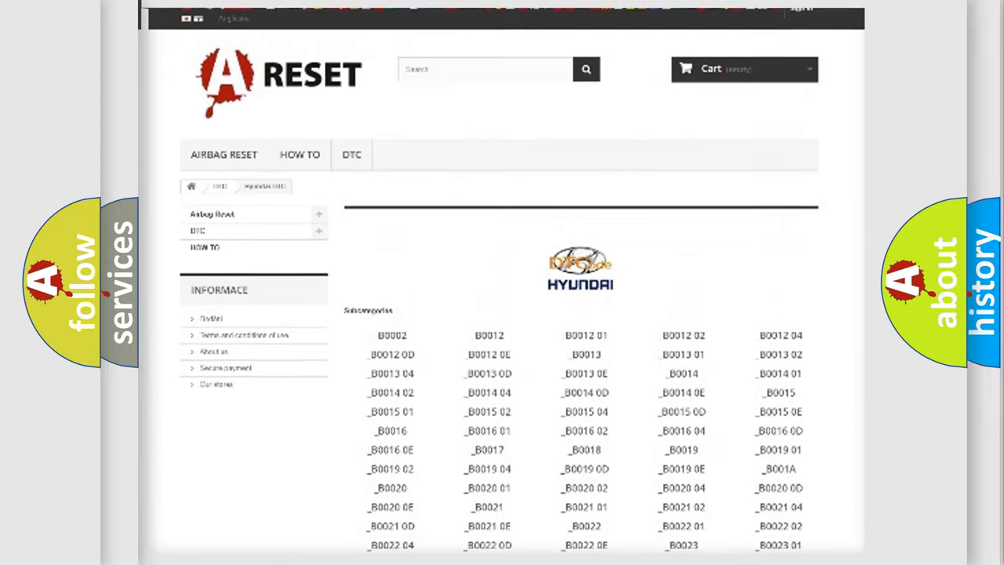
{"action": "scroll", "scroll_direction": "up", "scroll_amount": 3}
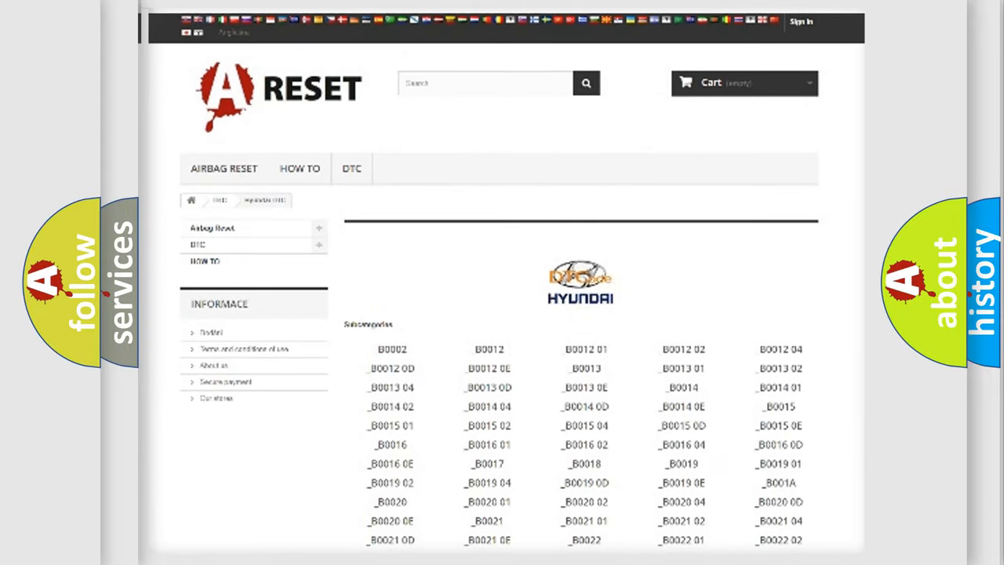